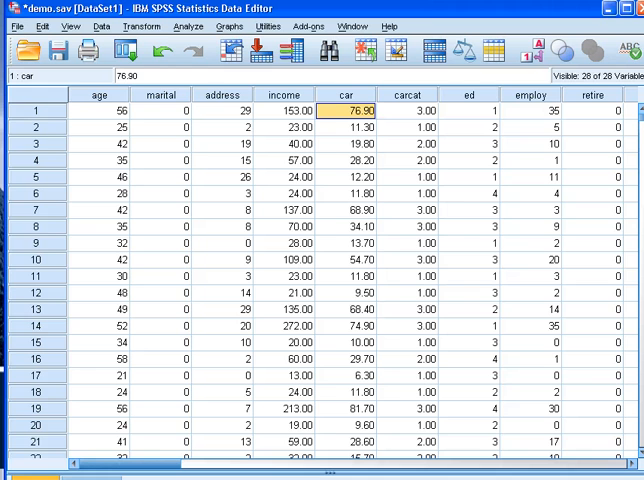
mouse_move(98, 103)
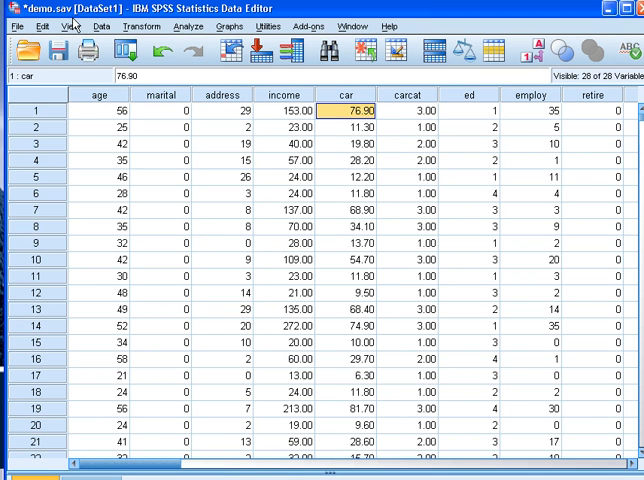
Open the Frequencies dialog via Analyze > Descriptive Statistics on the demo data
left_click(97, 94)
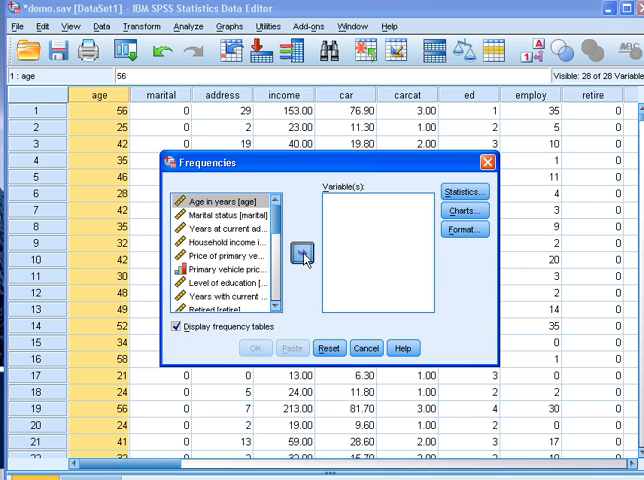
Run frequencies on Age in years, requesting mean, minimum and maximum statistics
left_click(462, 191)
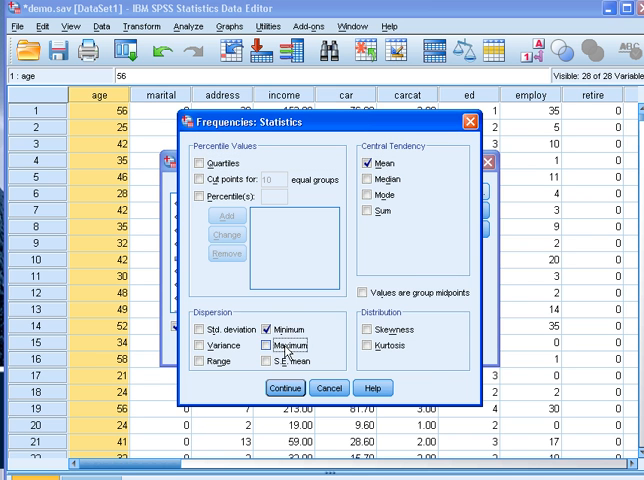
left_click(280, 388)
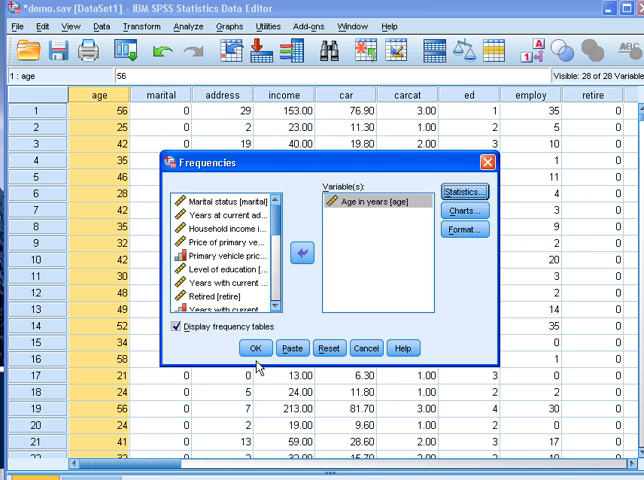
left_click(256, 349)
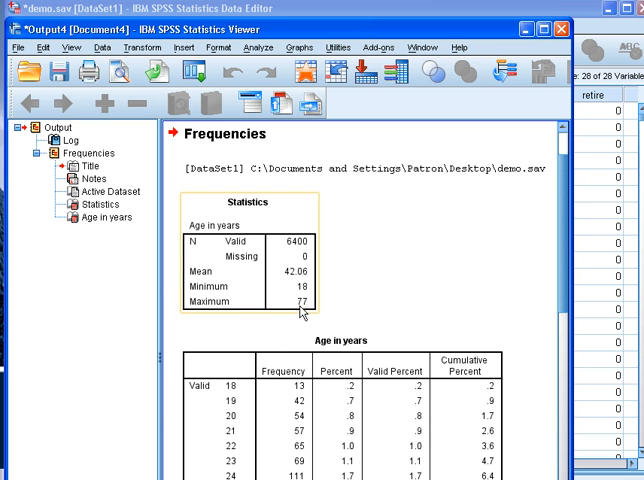
mouse_move(303, 310)
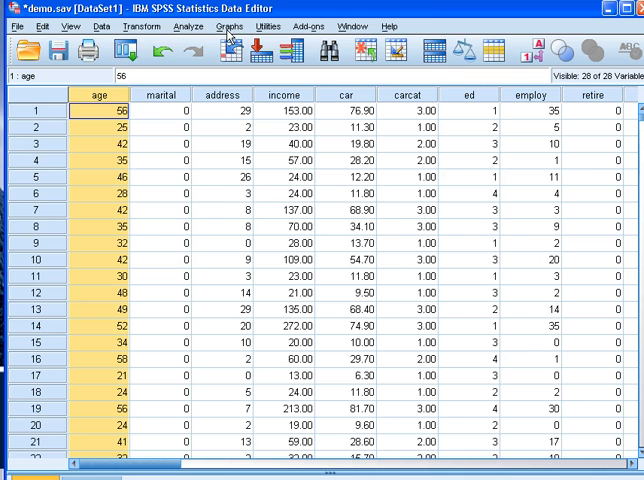
Recode age into new variable Agec labelled 'Age Category' and open Old and New Values
left_click(143, 26)
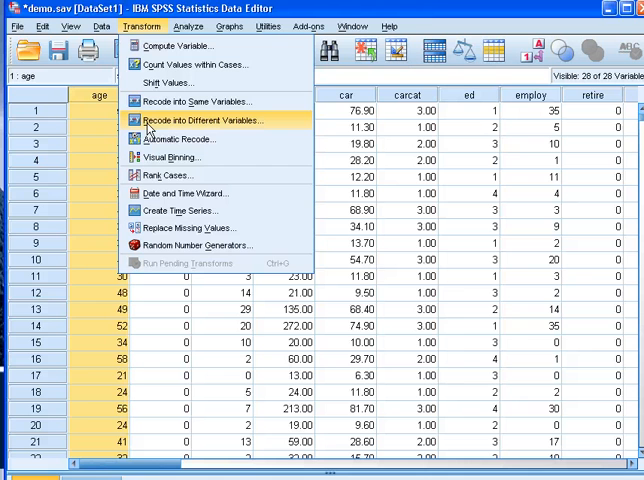
left_click(200, 120)
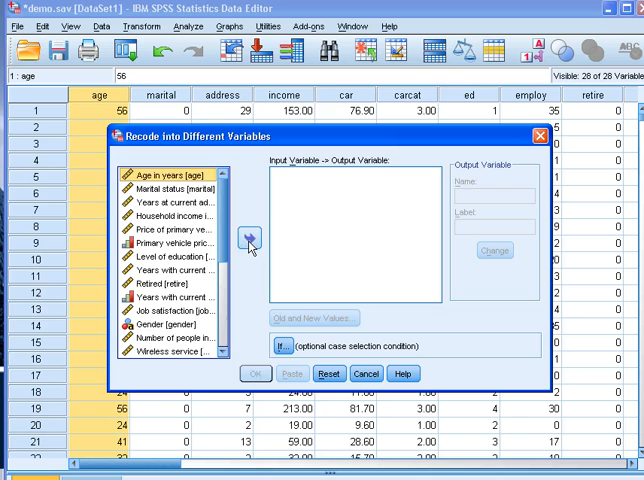
left_click(249, 238)
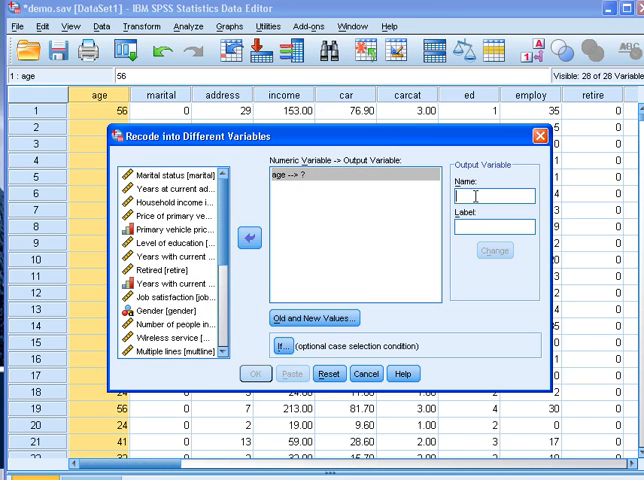
type("Agec")
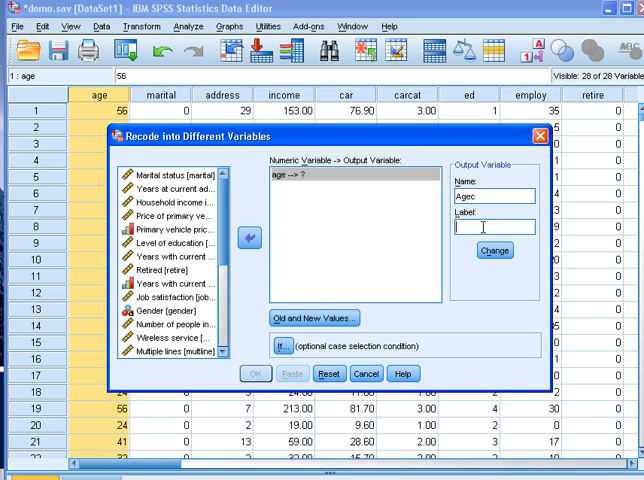
type("Age Category")
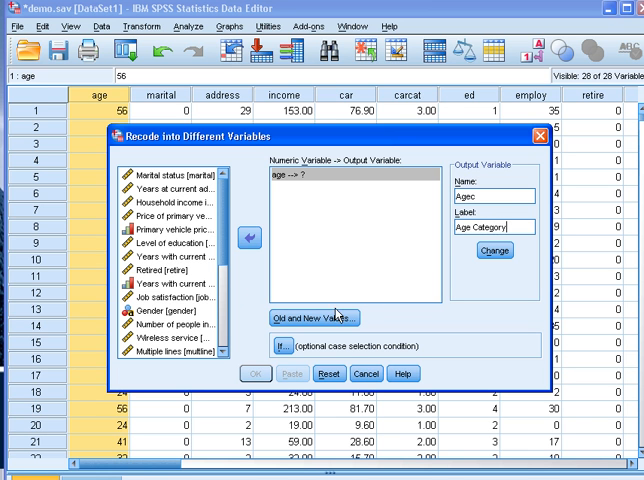
left_click(493, 250)
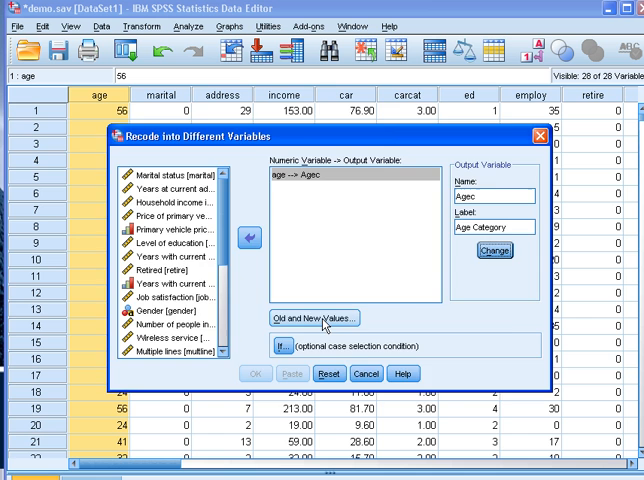
left_click(313, 317)
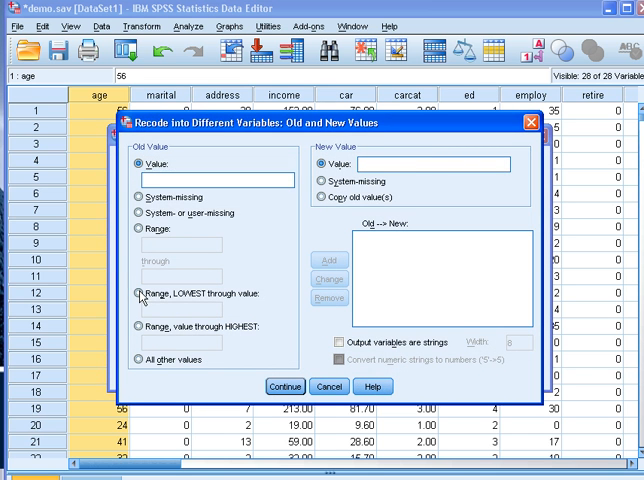
Add recode rules: lowest through 20 becomes 1, 21 through 30 becomes 2
left_click(138, 293)
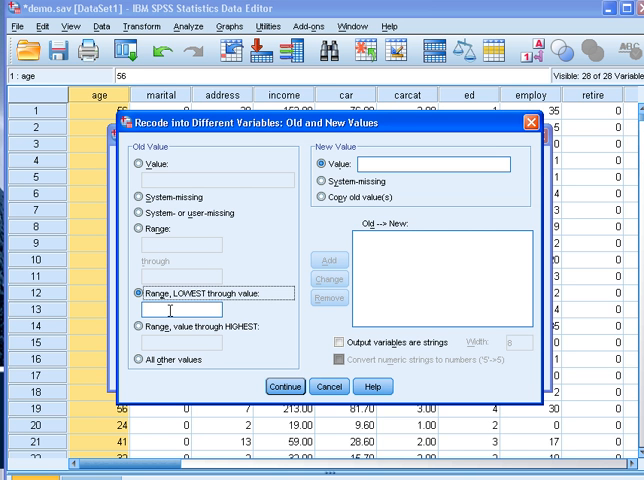
left_click(195, 309)
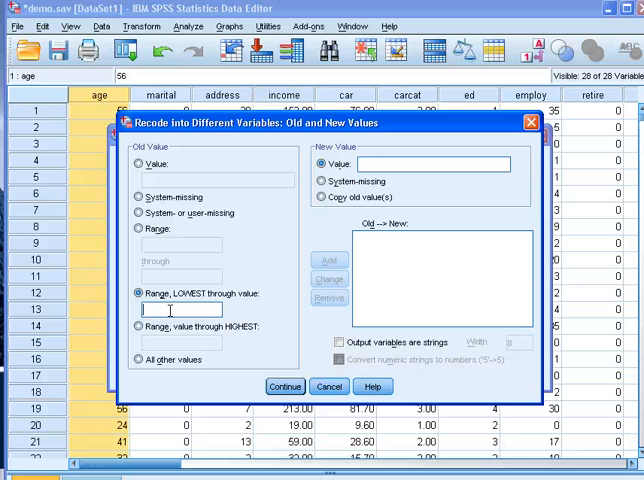
type("20")
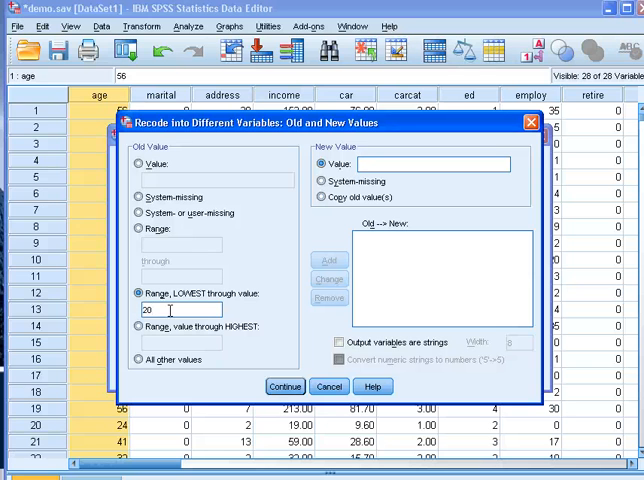
type("1")
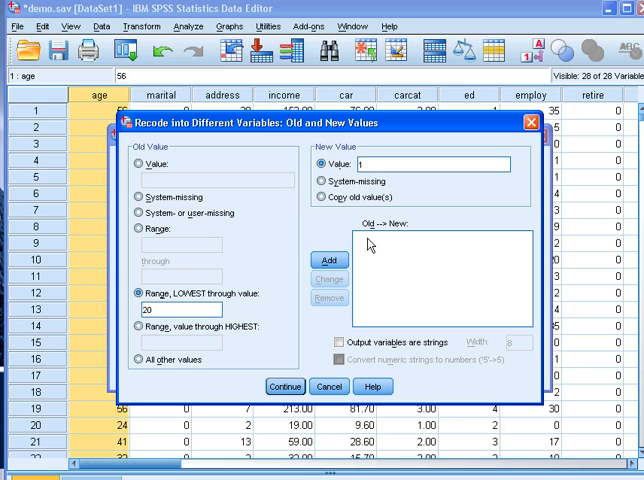
left_click(328, 259)
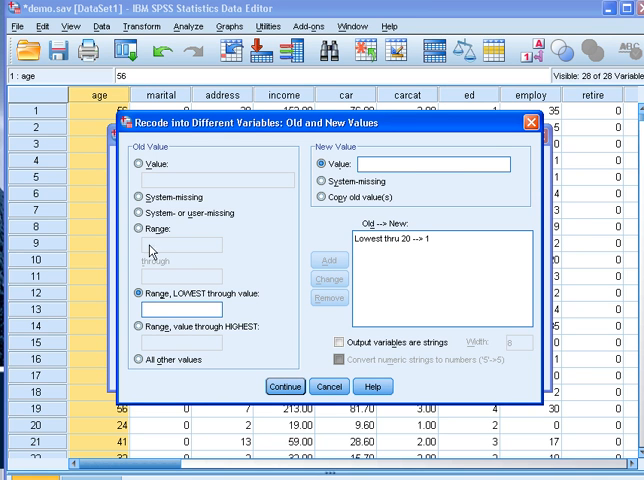
left_click(135, 227)
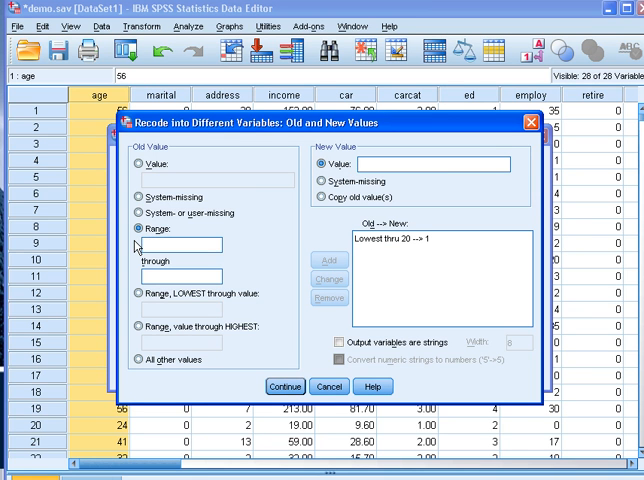
type("21")
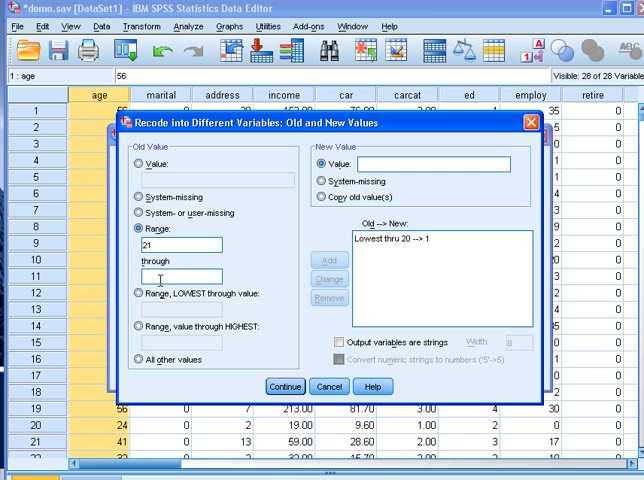
type("30")
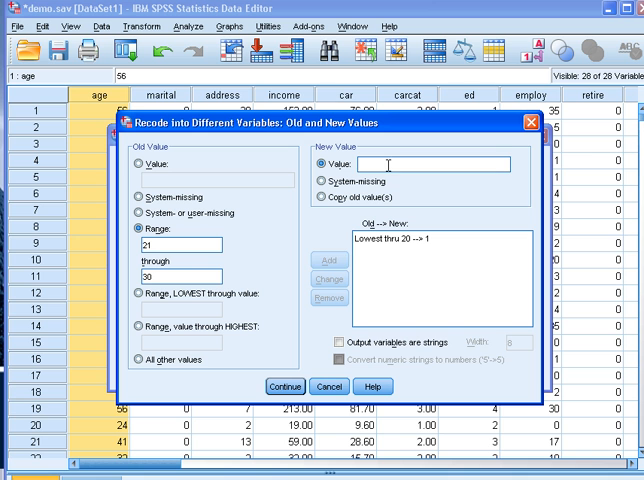
left_click(328, 257)
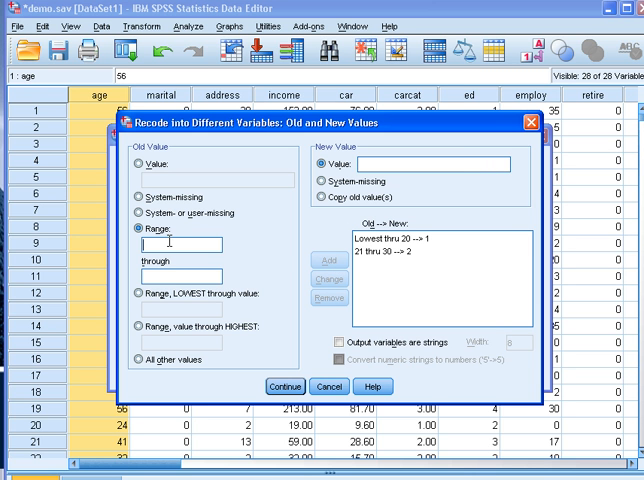
Add rules 31–40 becomes 3, 41–50 becomes 4, and 51 through highest becomes 5
type("3")
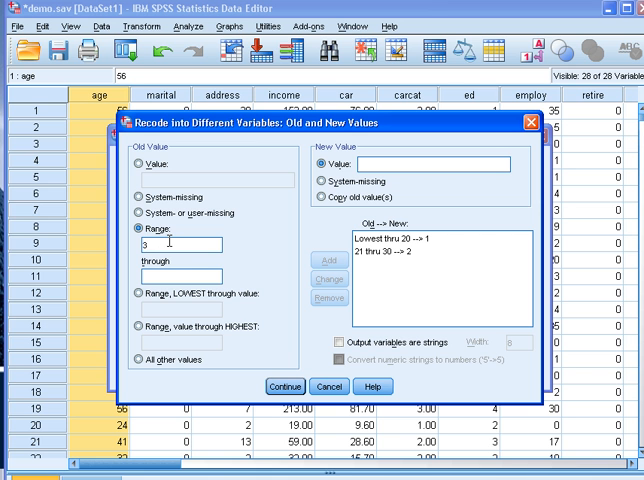
type("1")
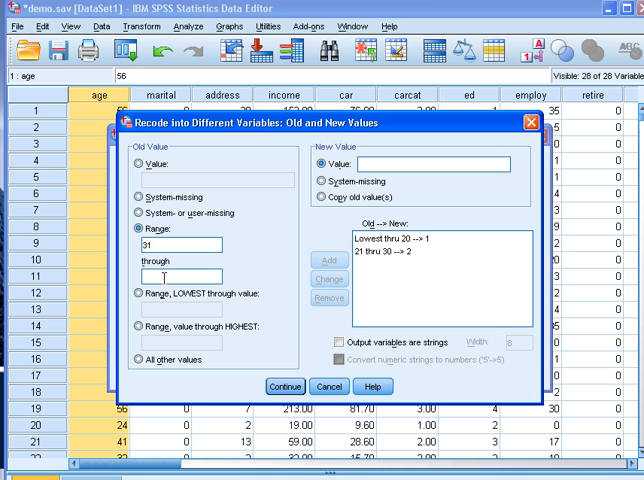
type("40")
left_click(434, 164)
type("3")
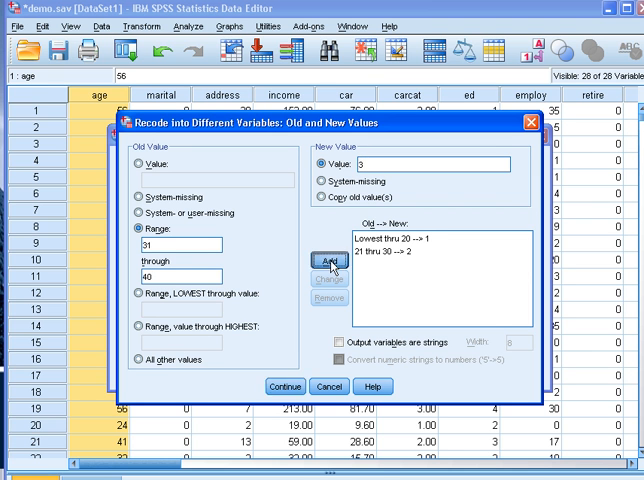
left_click(331, 265)
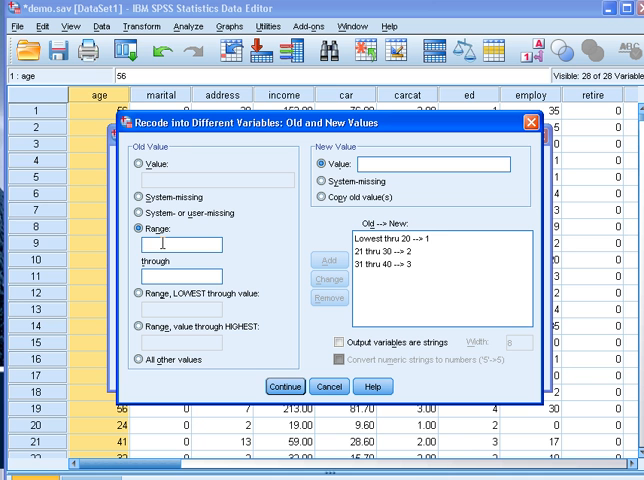
type("41")
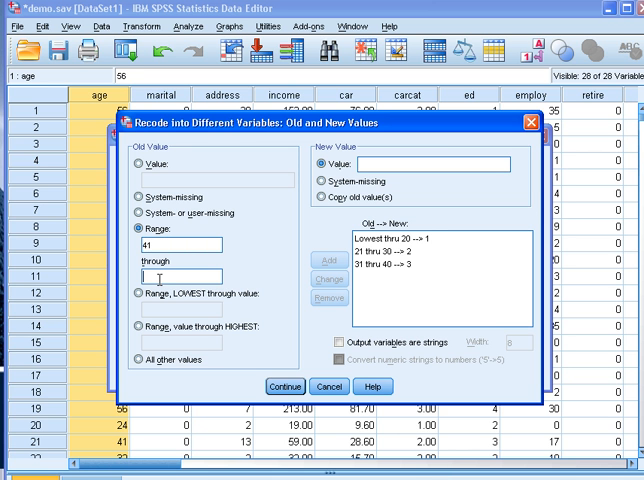
type("50")
left_click(434, 164)
type("4")
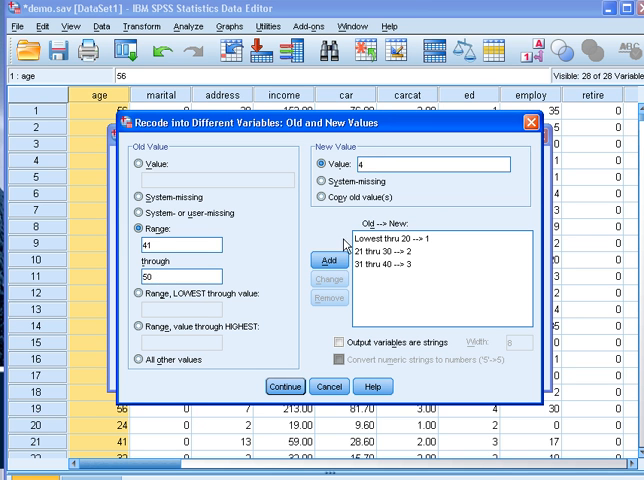
left_click(323, 257)
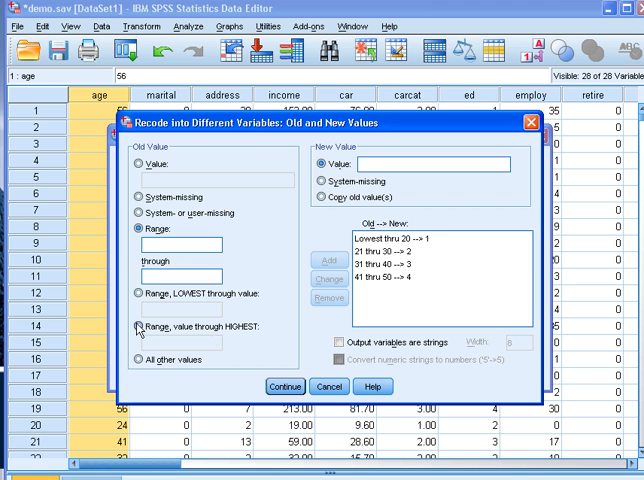
left_click(137, 327)
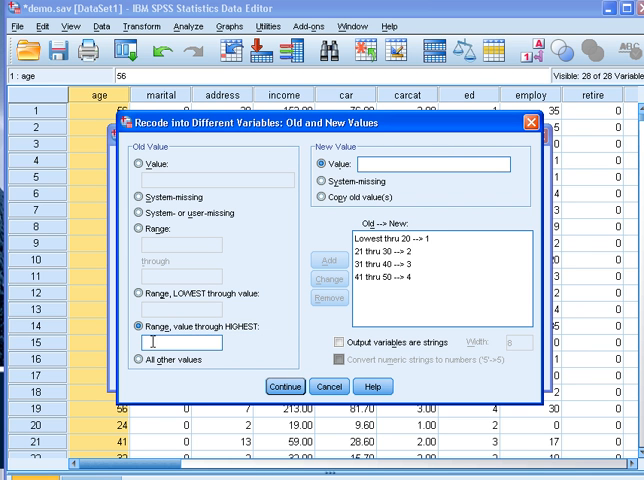
mouse_move(253, 336)
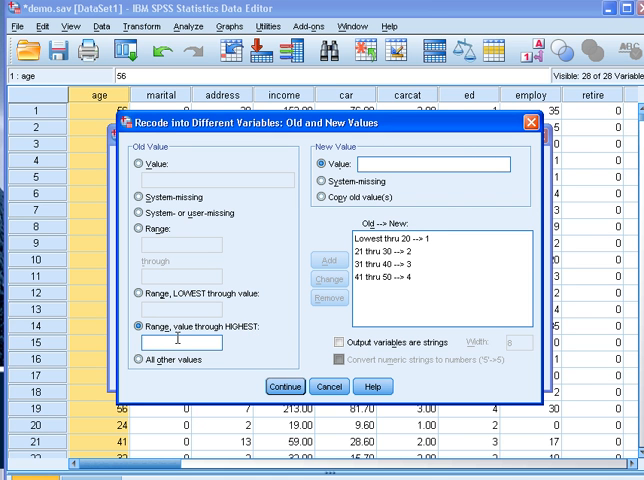
type("51")
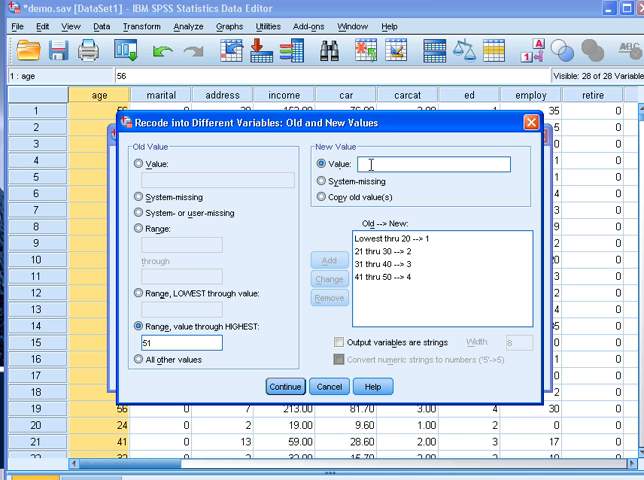
type("5")
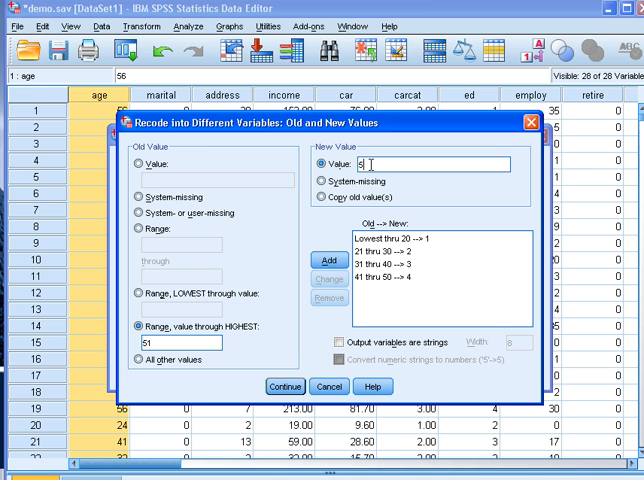
left_click(326, 258)
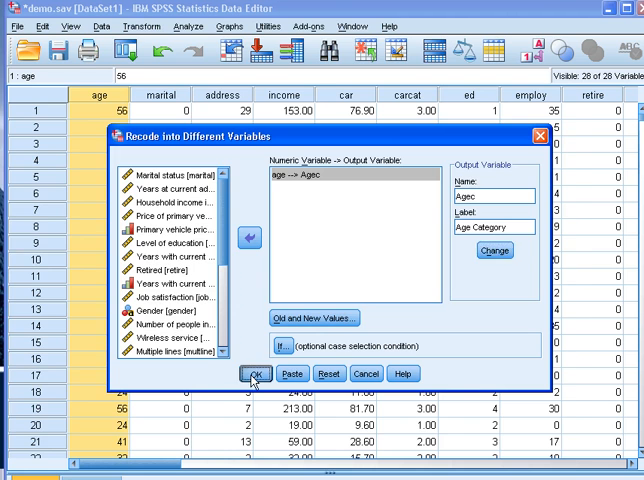
Run the recode, then produce a frequency table for Age Category [Agec]
left_click(256, 373)
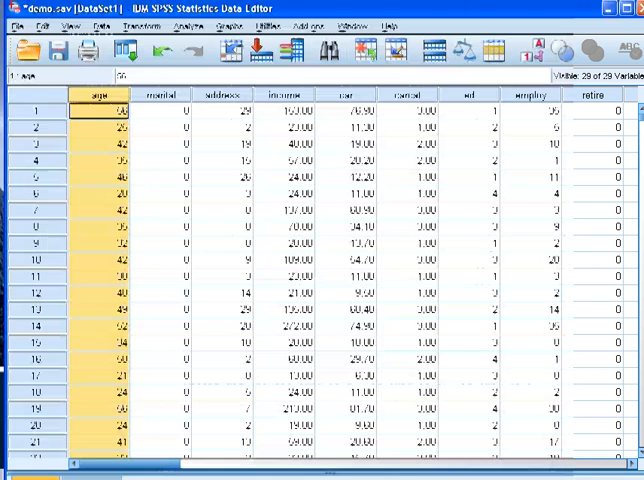
left_click(182, 26)
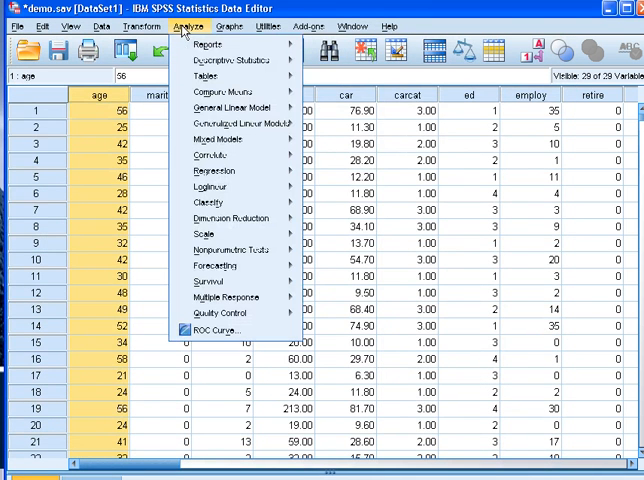
left_click(220, 63)
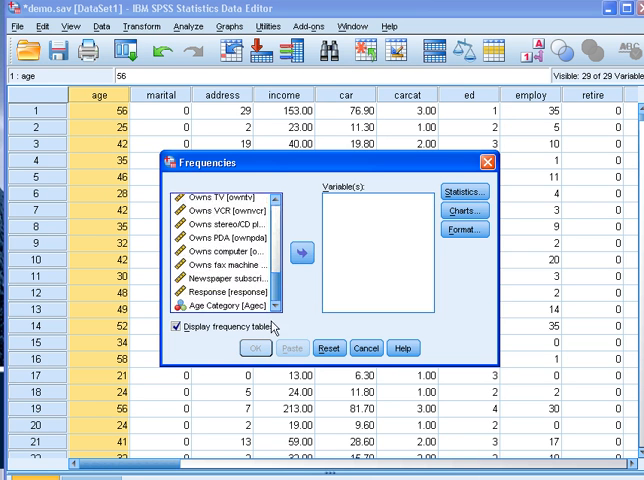
left_click(225, 305)
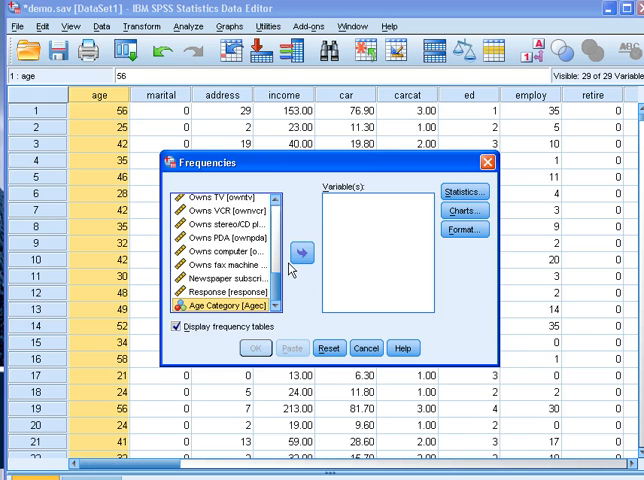
left_click(300, 251)
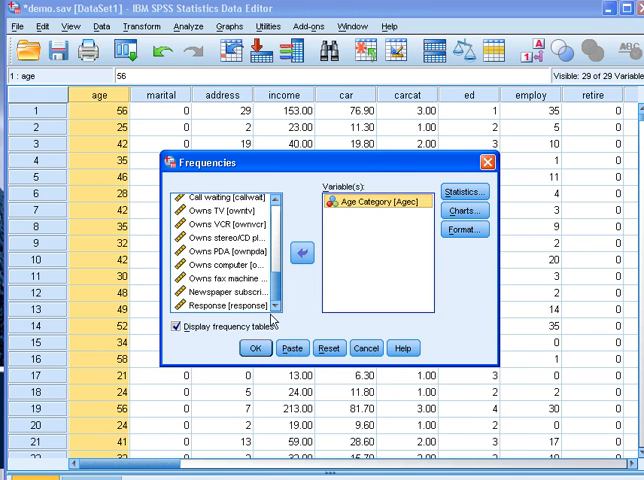
left_click(255, 348)
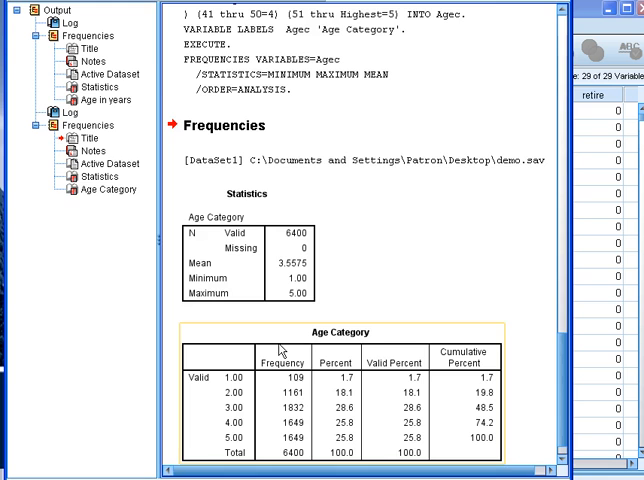
Scroll the Variable View to Agec and open its empty Value Labels editor
scroll("down", 3)
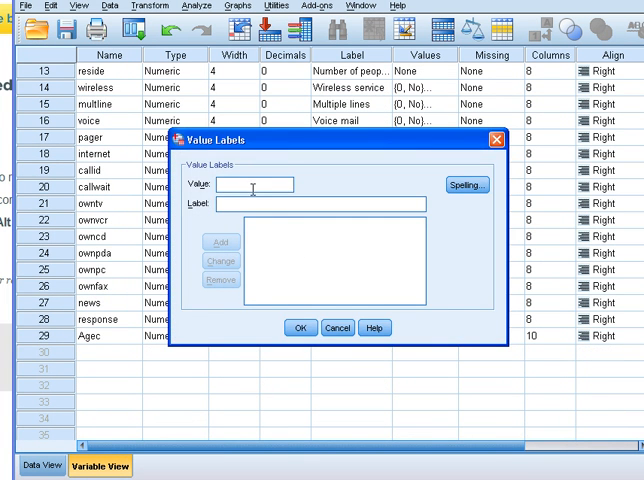
Add Agec value labels 1 = '<20' and 2 = '21-30'
type("1")
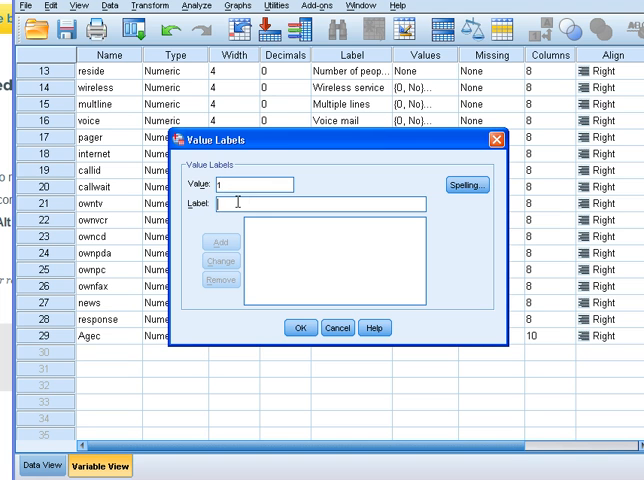
type("<")
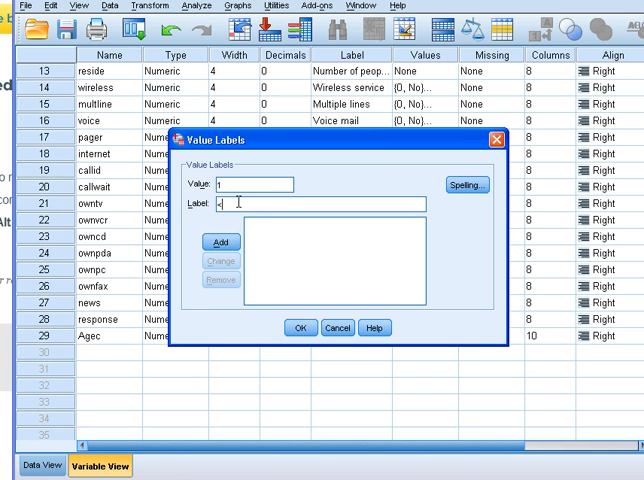
type("20")
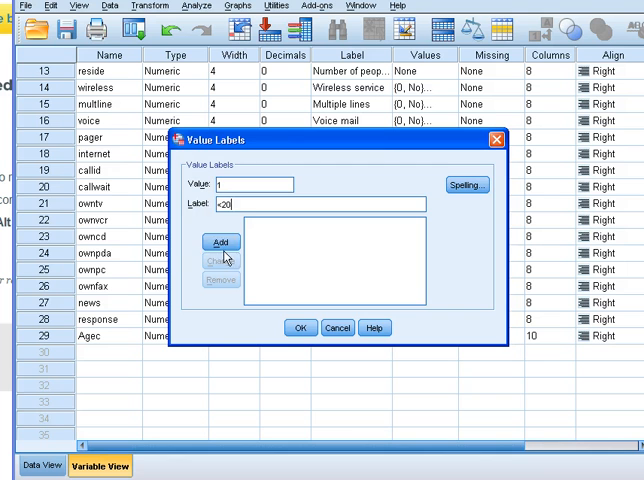
left_click(219, 242)
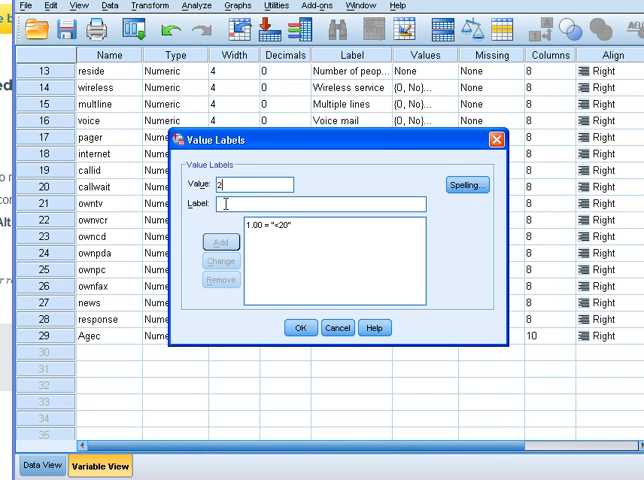
type("21-30")
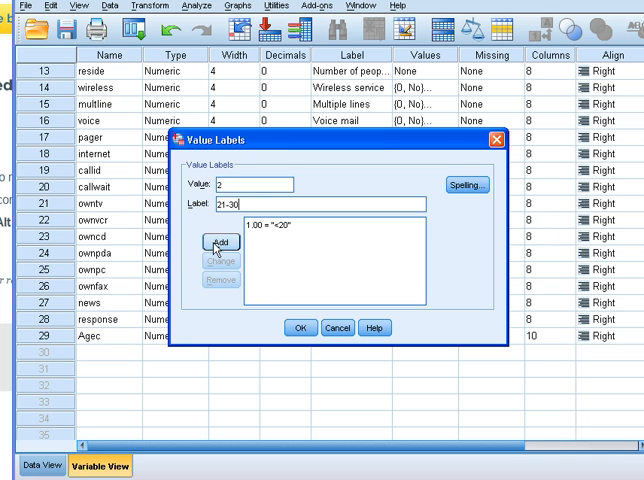
left_click(219, 245)
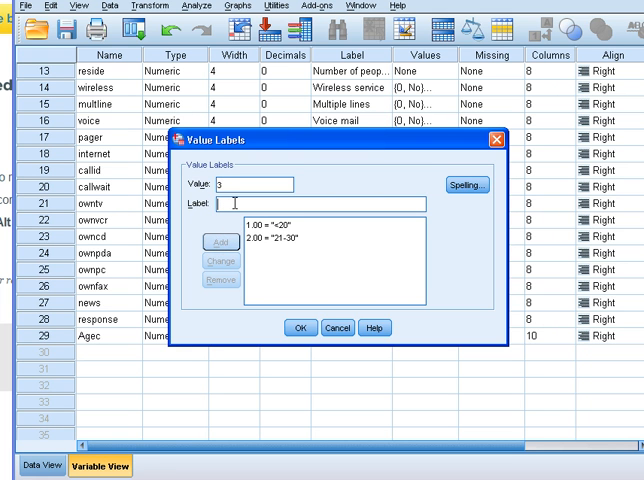
Add labels 3 = '31-40', 4 = '41-50' and 5 = '>51', then confirm
type("31.")
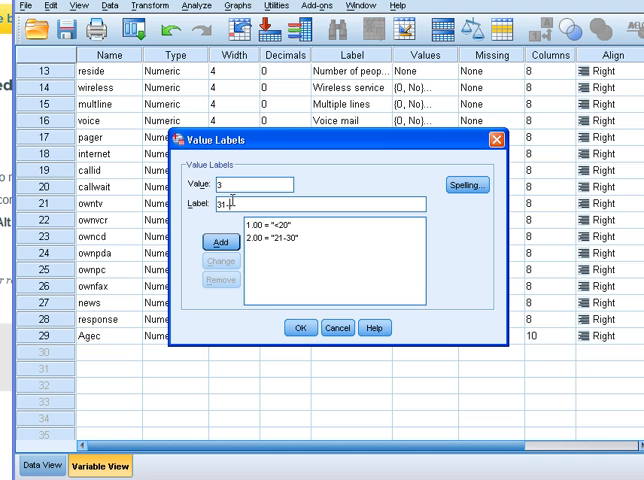
type("40")
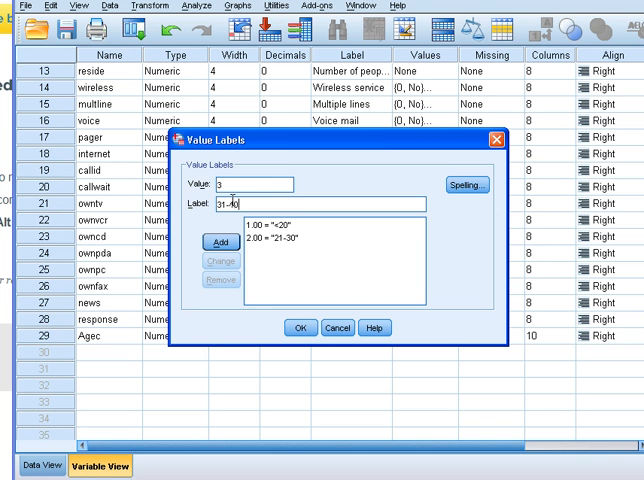
left_click(218, 237)
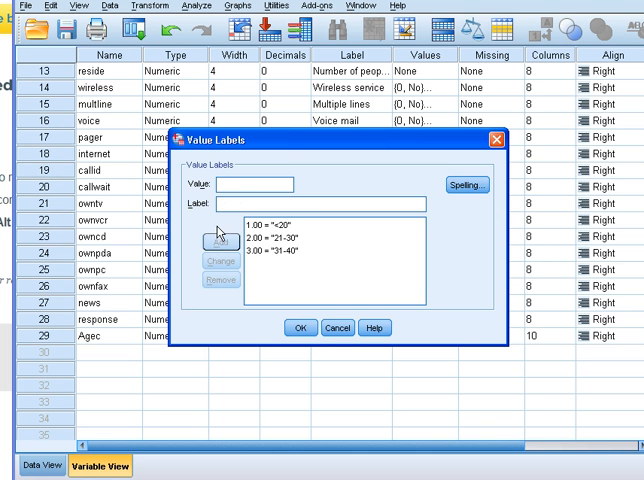
type("4")
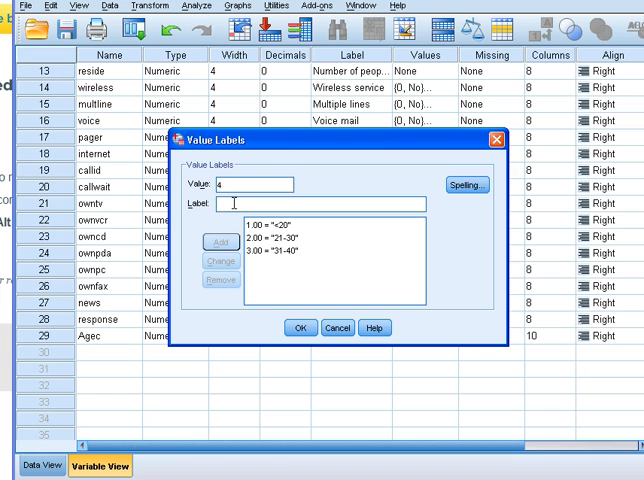
type("41-50")
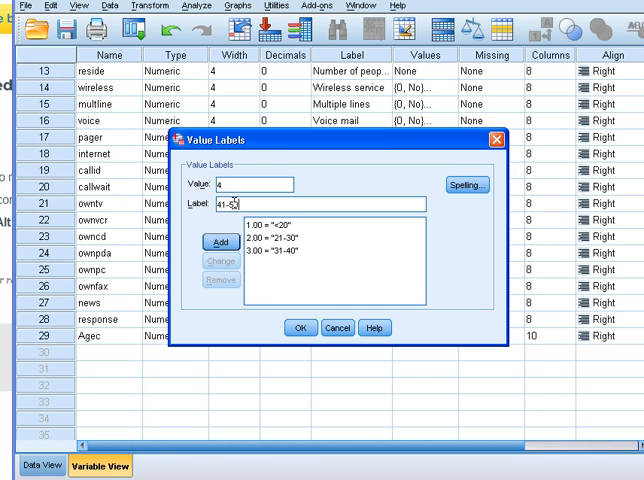
left_click(220, 237)
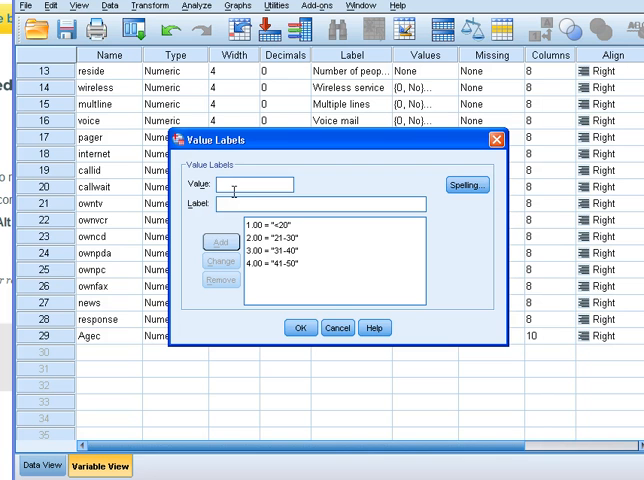
type("5")
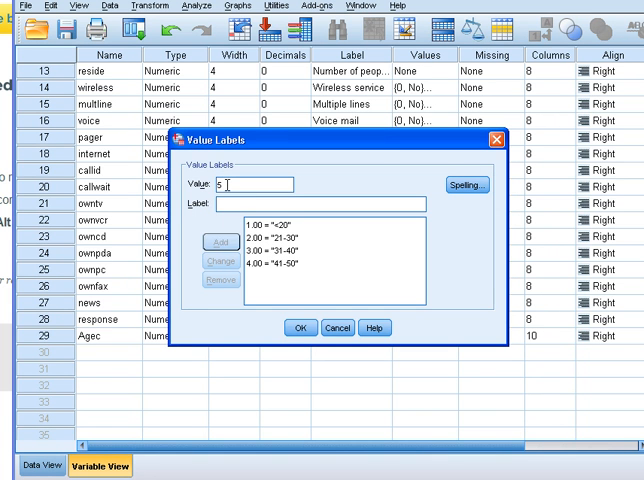
type(">51")
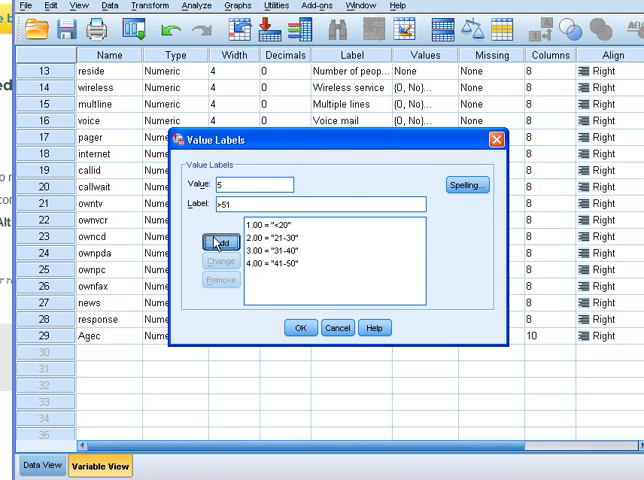
left_click(299, 328)
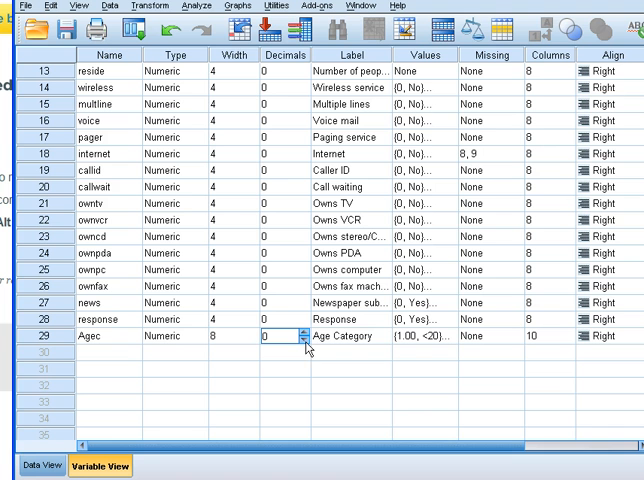
Rerun frequencies on Age Category and scroll to the table labelled <20 through >51
left_click(202, 6)
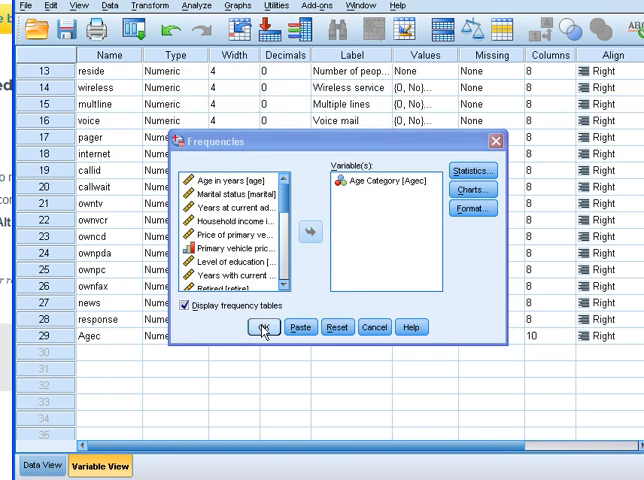
left_click(263, 327)
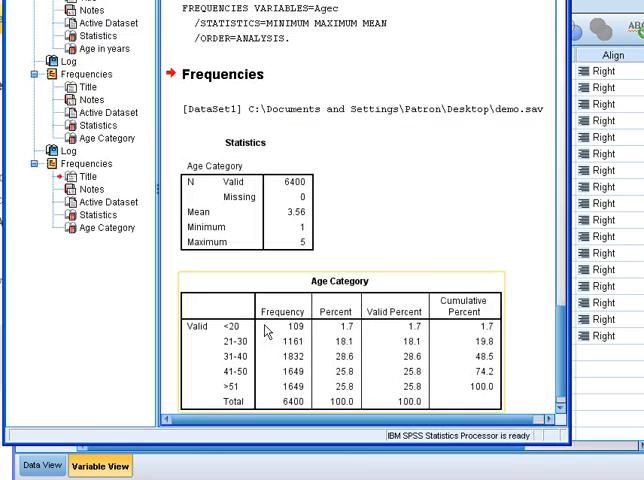
scroll("down", 3)
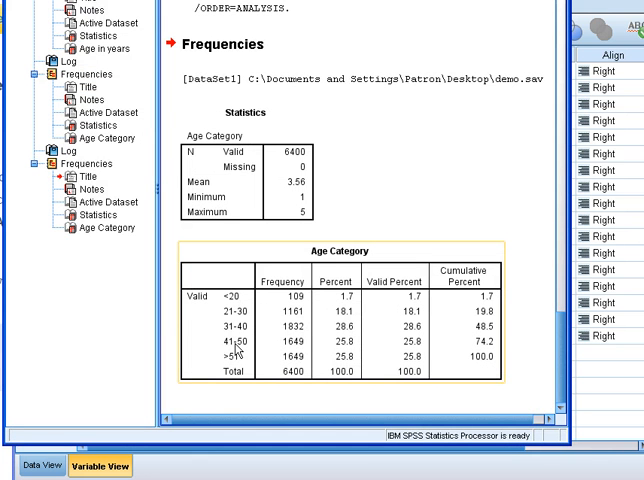